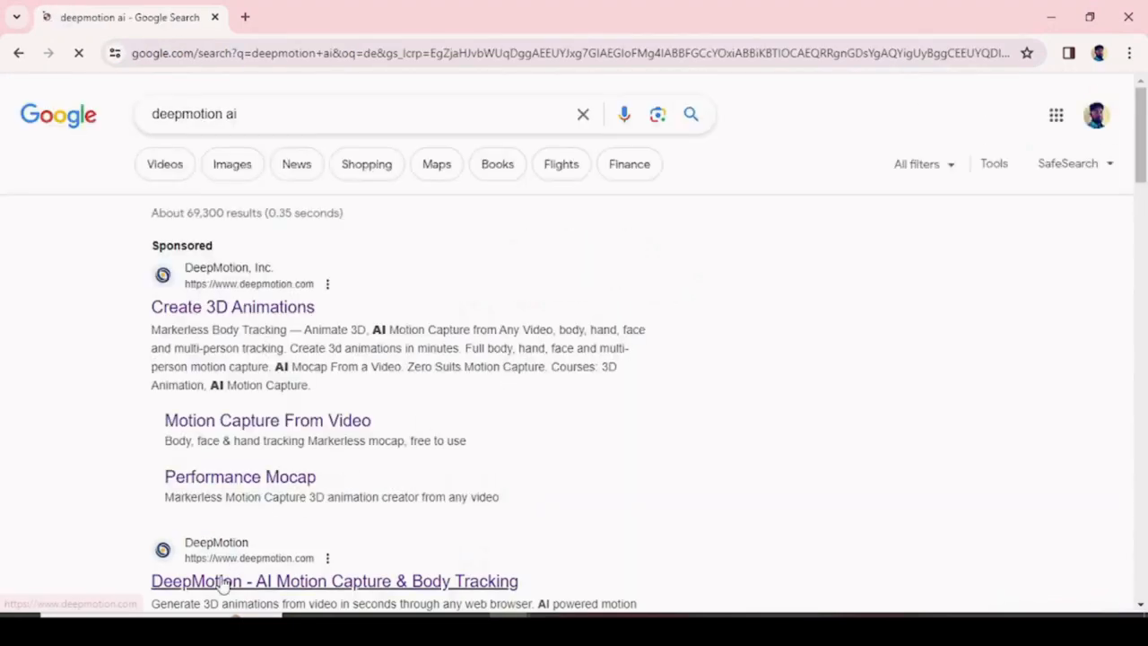
Open the DeepMotion site from search results, sign in, and scroll to the Animate 3D pricing.
left_click(333, 580)
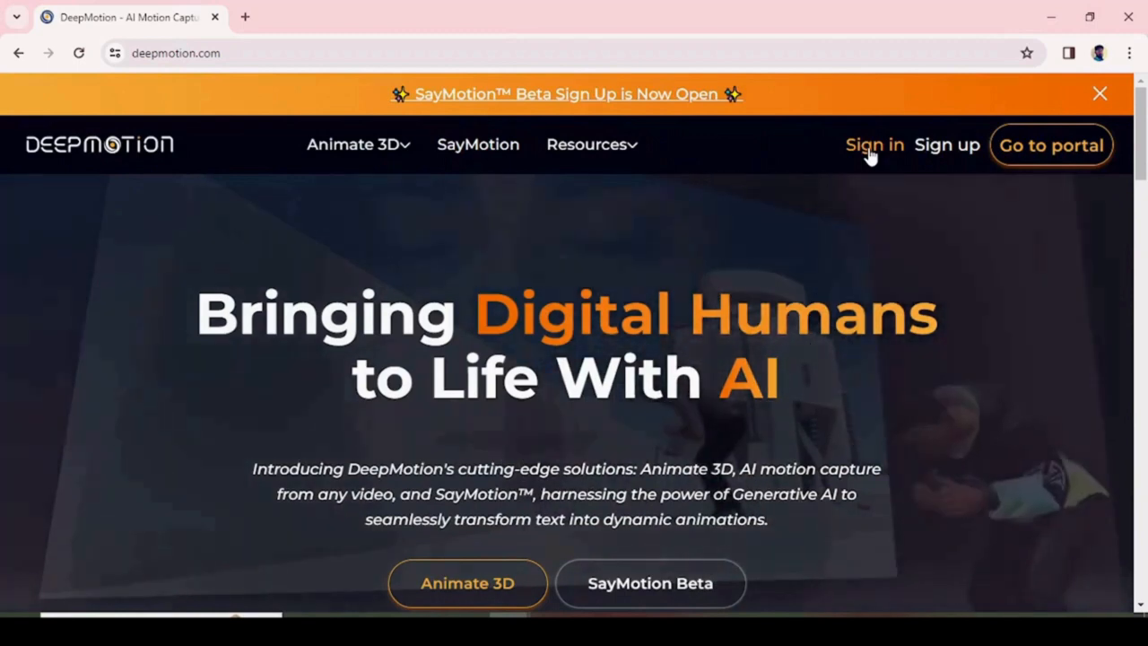
left_click(874, 145)
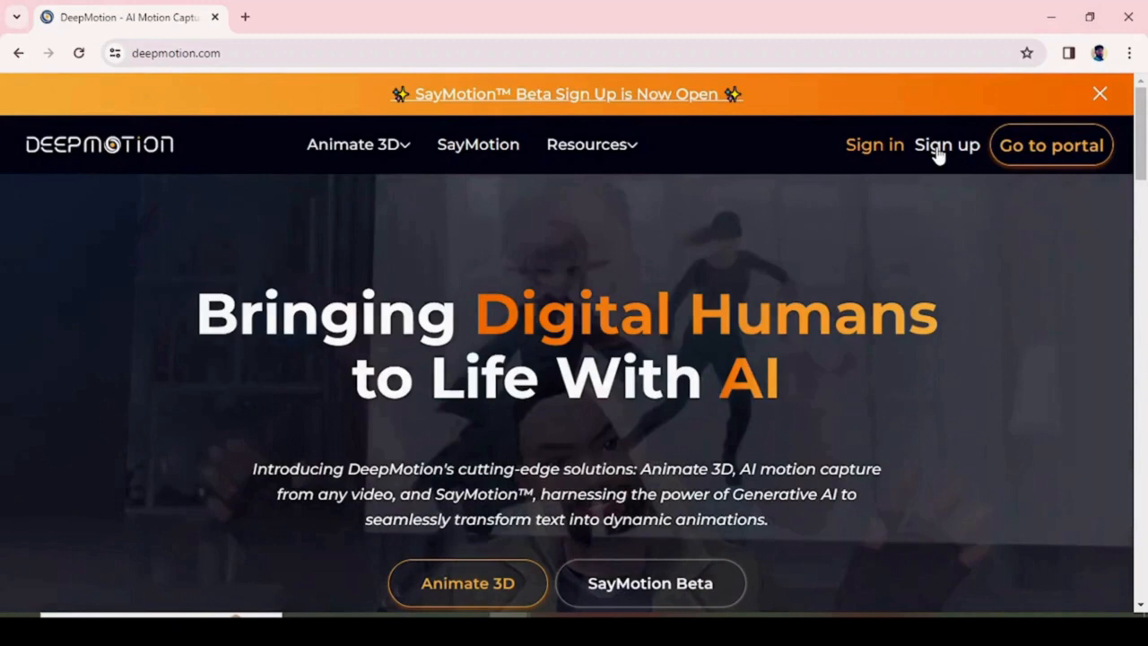
left_click(946, 145)
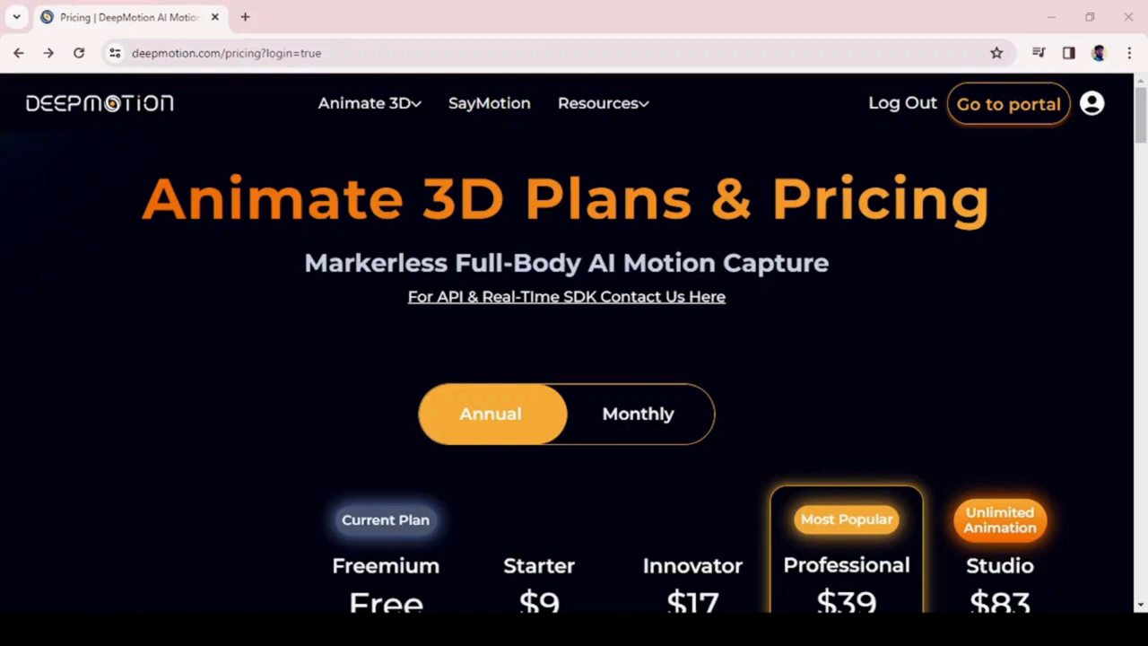
mouse_move(929, 165)
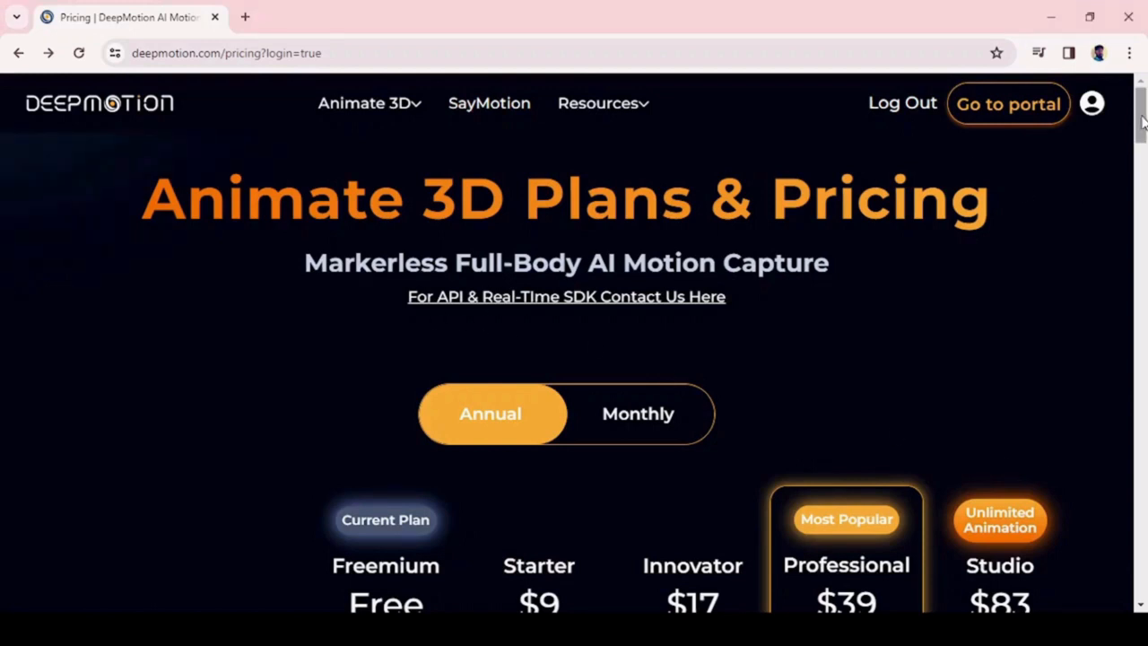
scroll("down", 3)
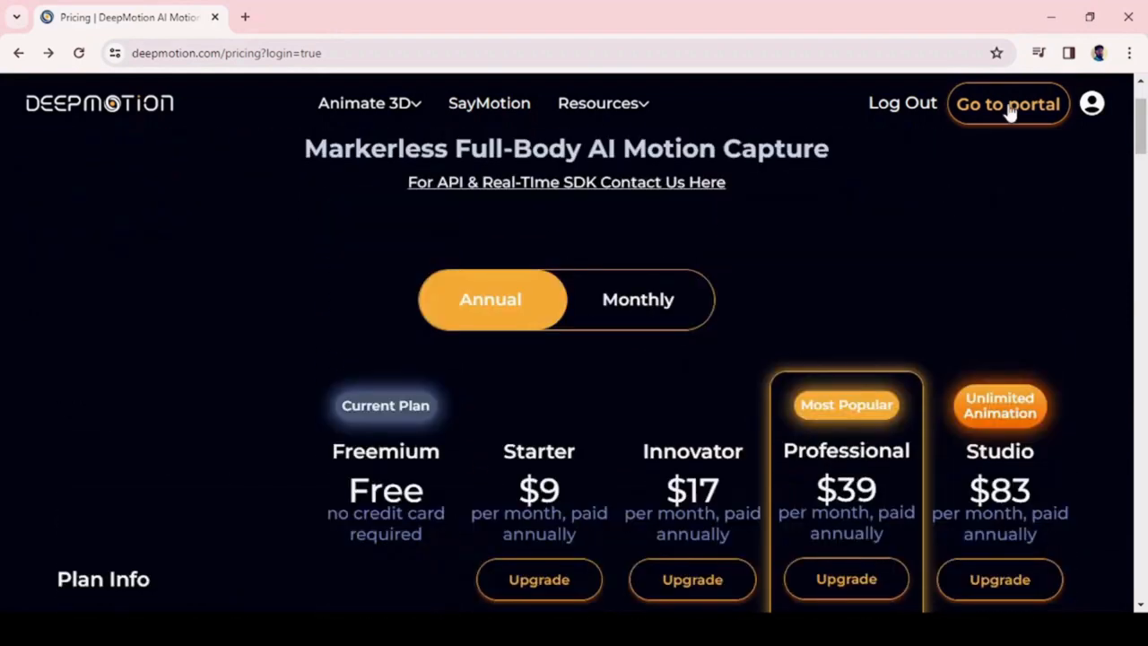
Open the portal's Animate 3D product, start the guide, and page through all capture guidelines.
left_click(1007, 104)
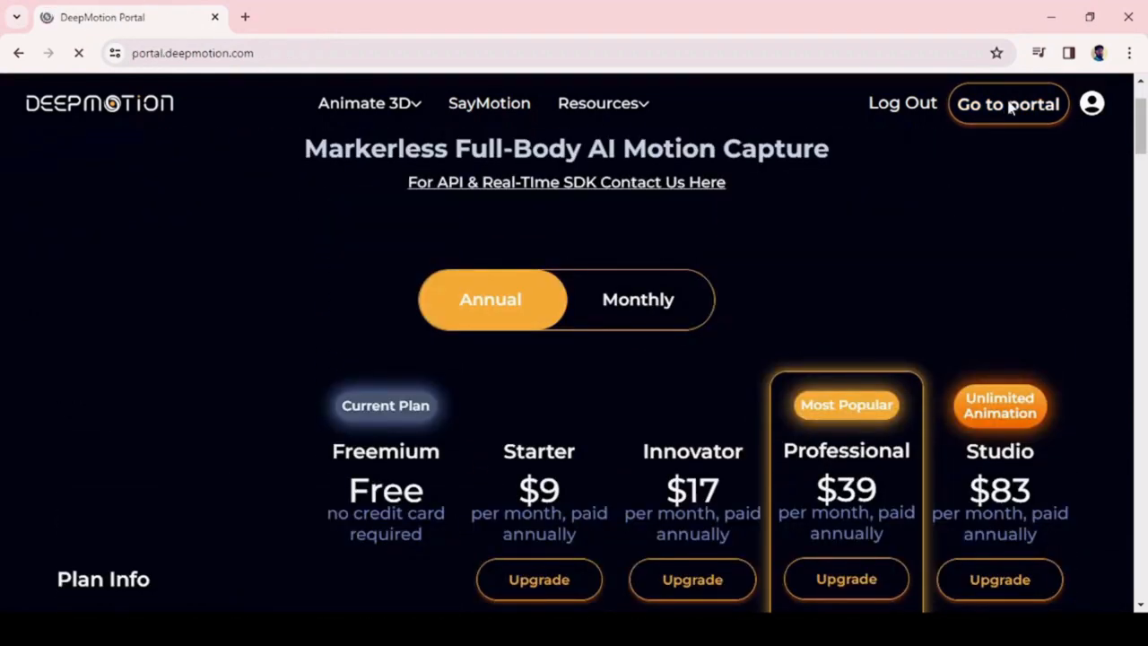
left_click(1007, 104)
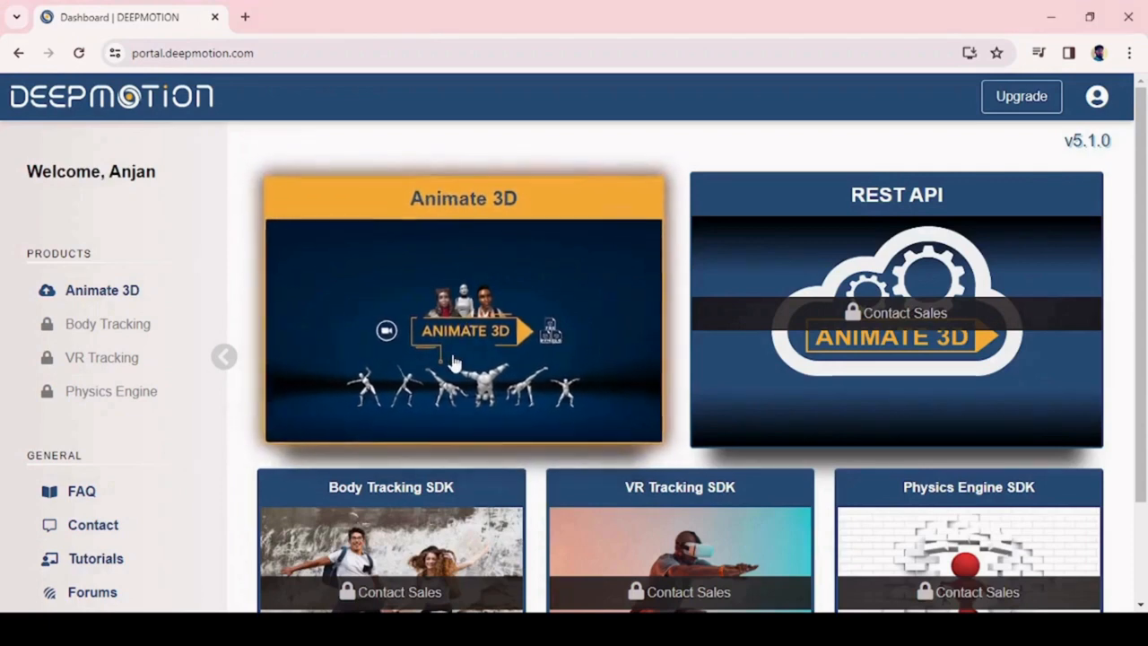
left_click(463, 330)
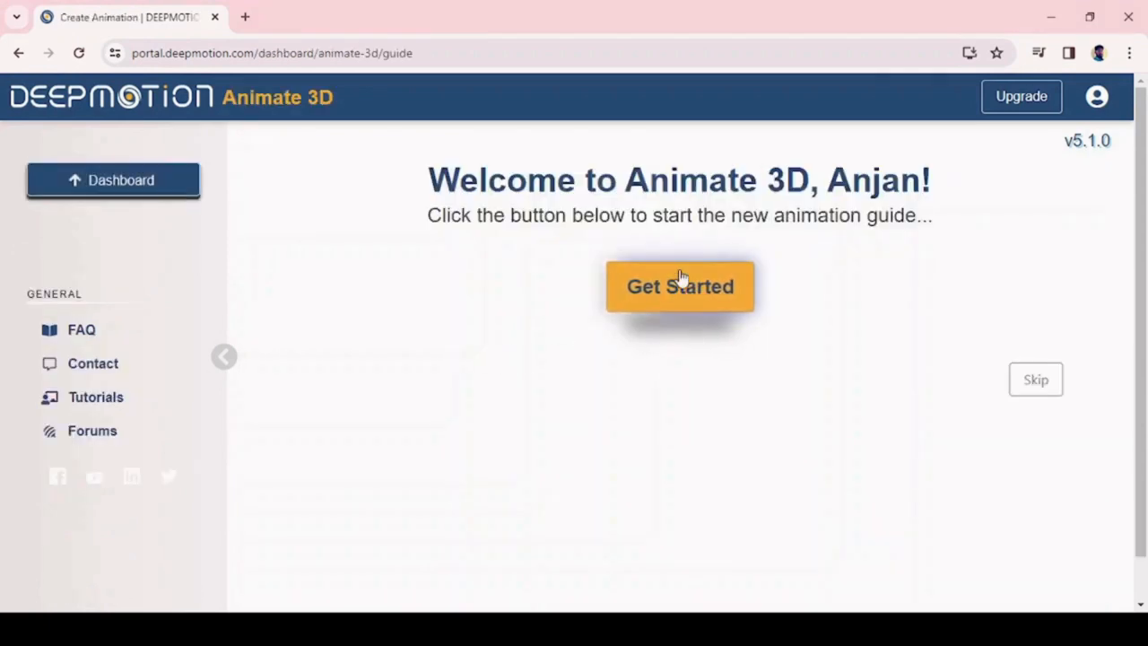
left_click(680, 286)
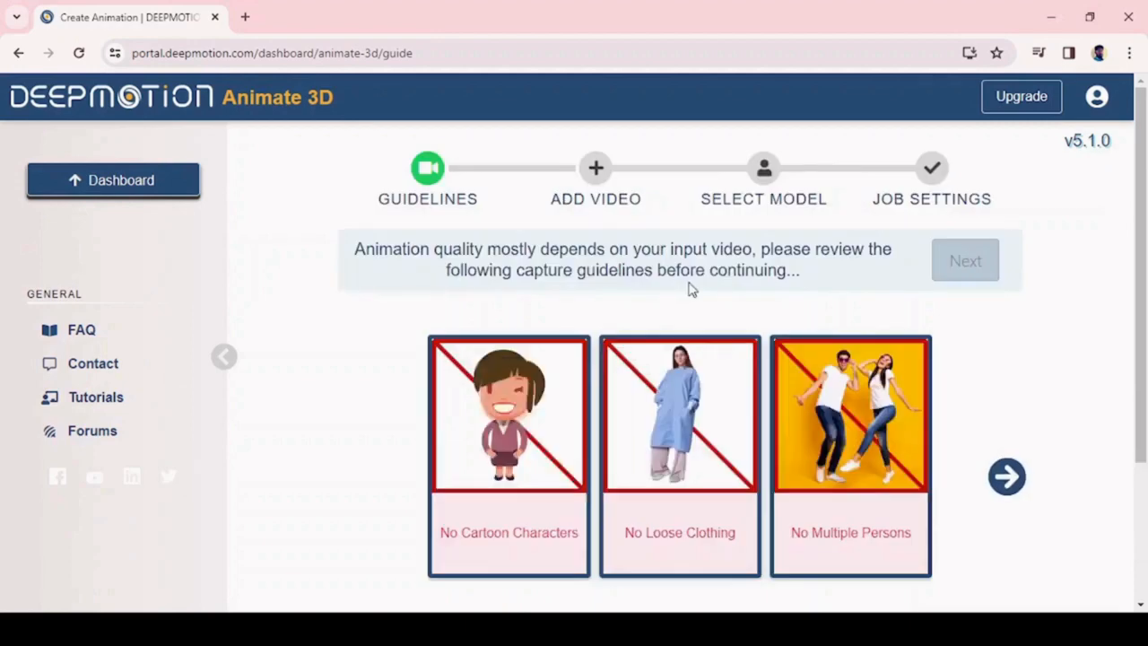
left_click(1006, 476)
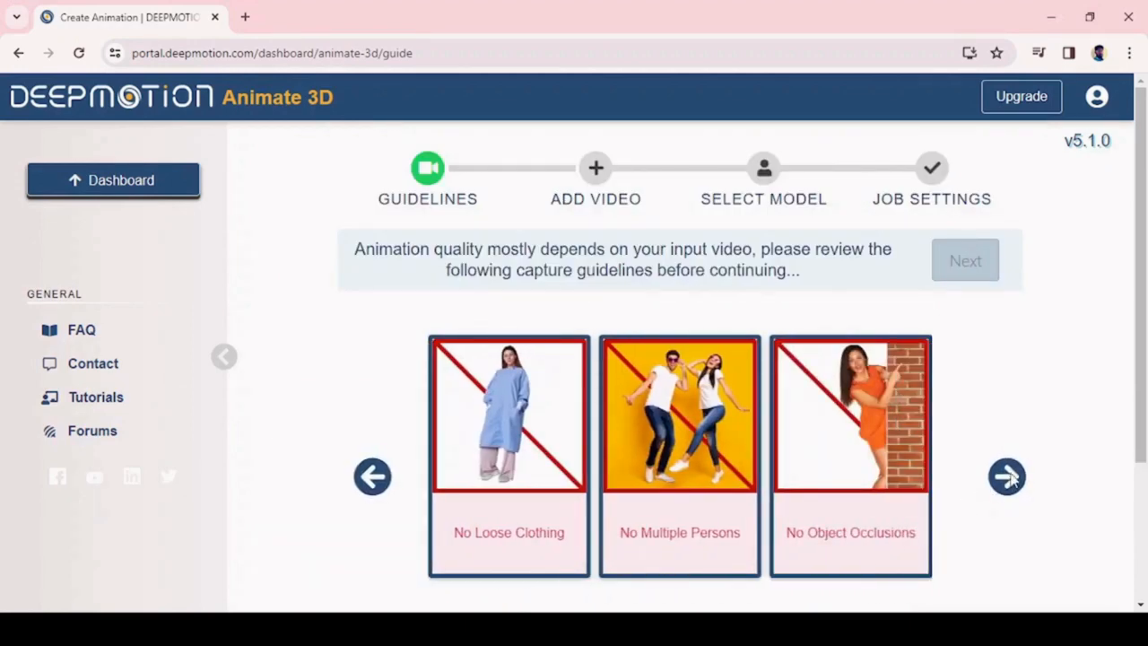
left_click(1006, 476)
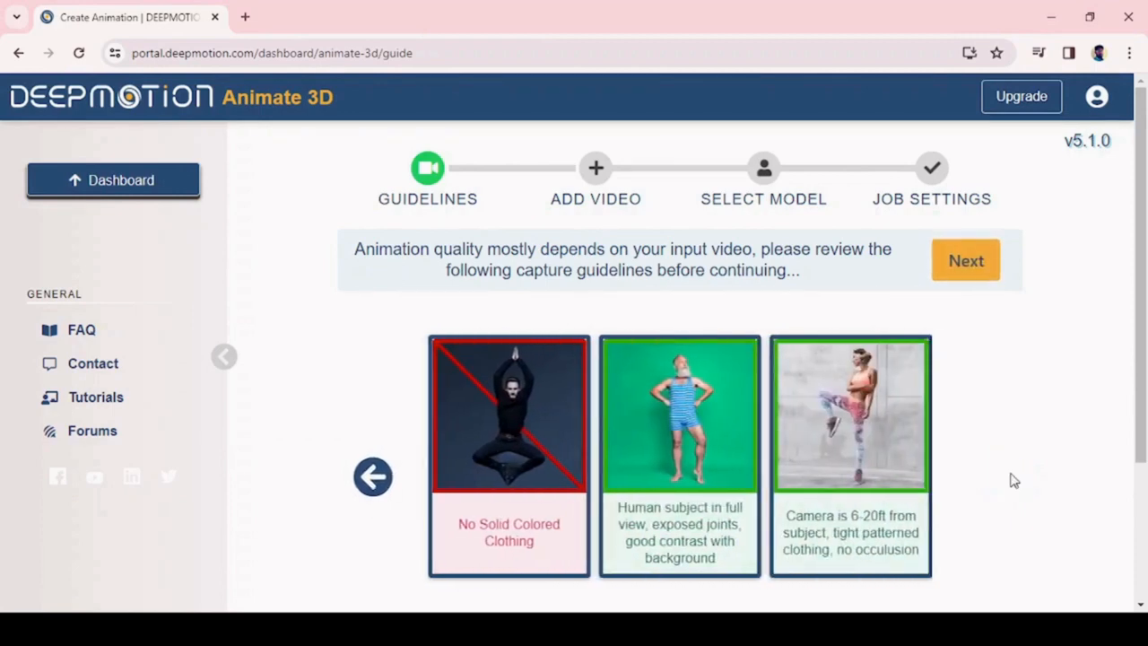
mouse_move(953, 476)
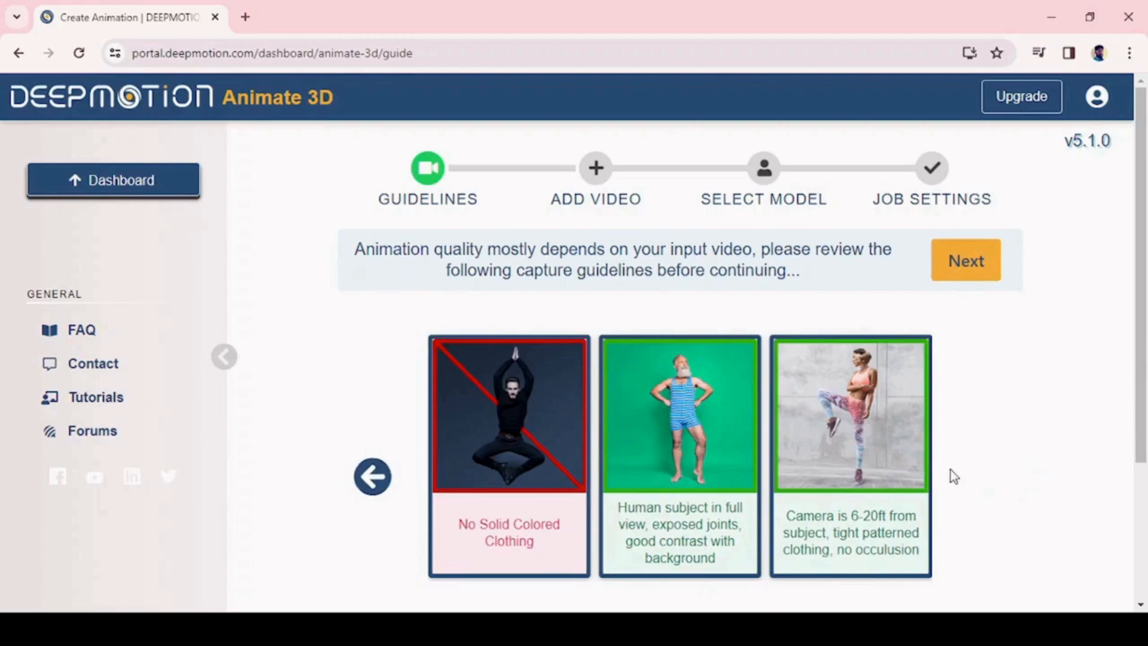
Upload Jogging.mp4, review the Video Output settings, and create the Jogging animation job.
left_click(965, 260)
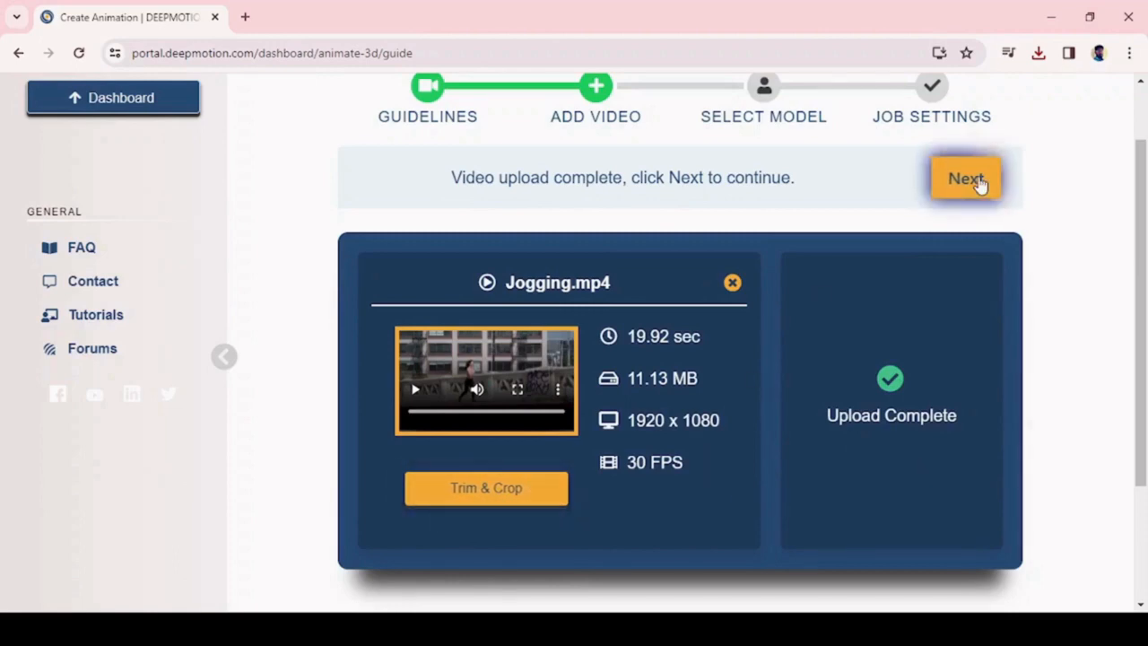
left_click(966, 177)
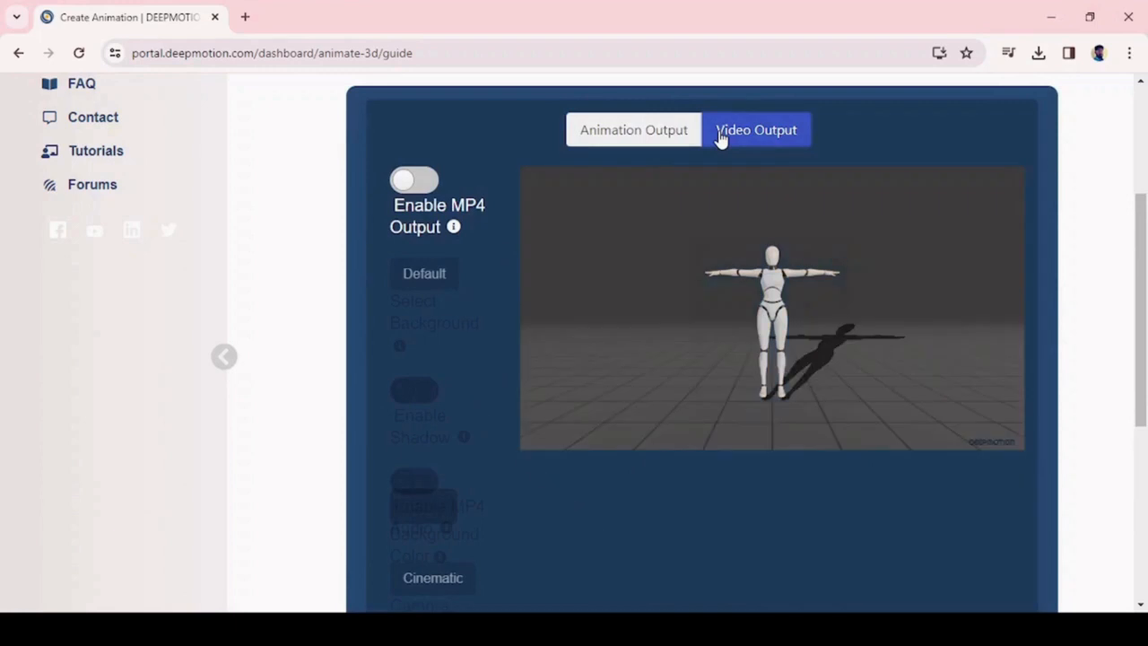
left_click(414, 178)
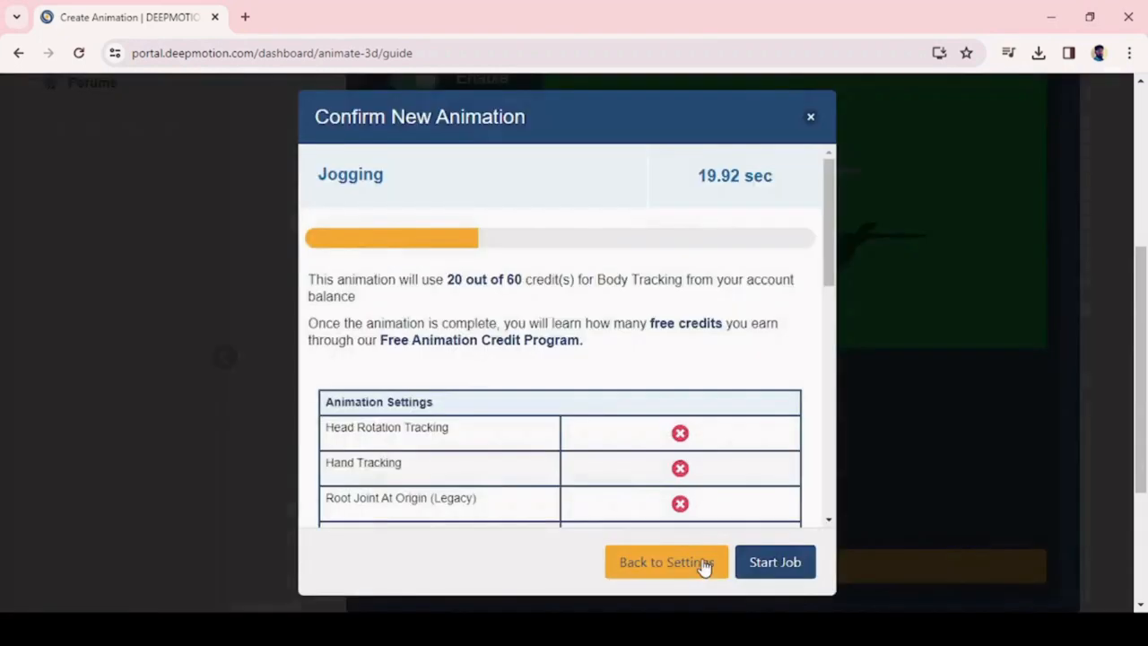
left_click(774, 561)
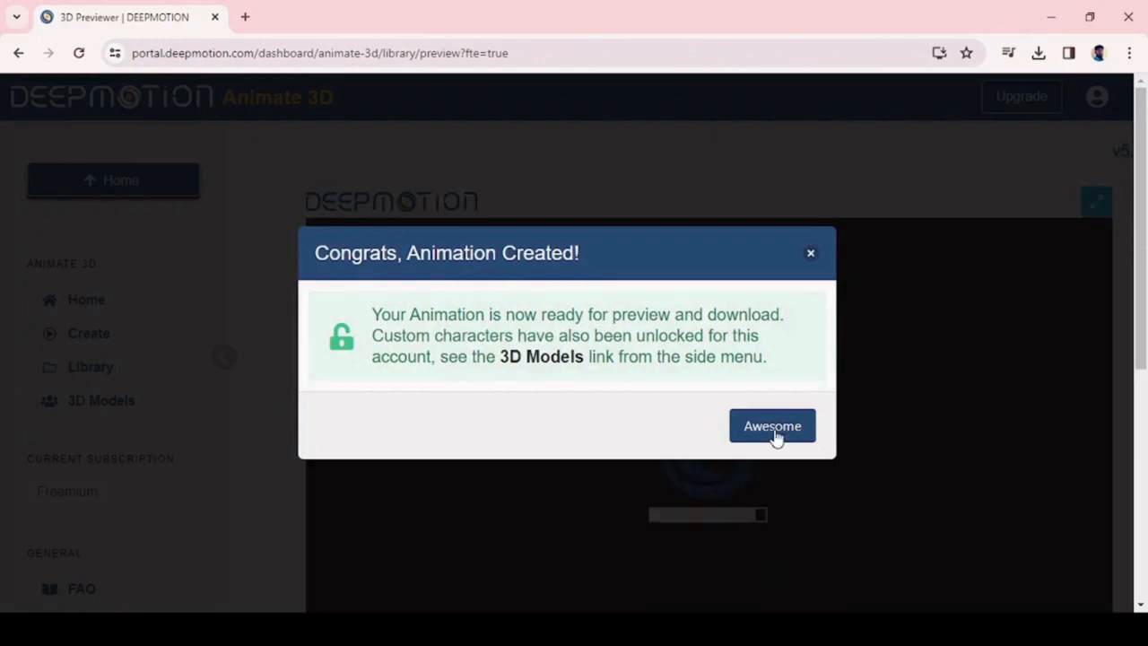
Dismiss the animation-created notice and previewer help, then preview the Jogging animation.
left_click(771, 424)
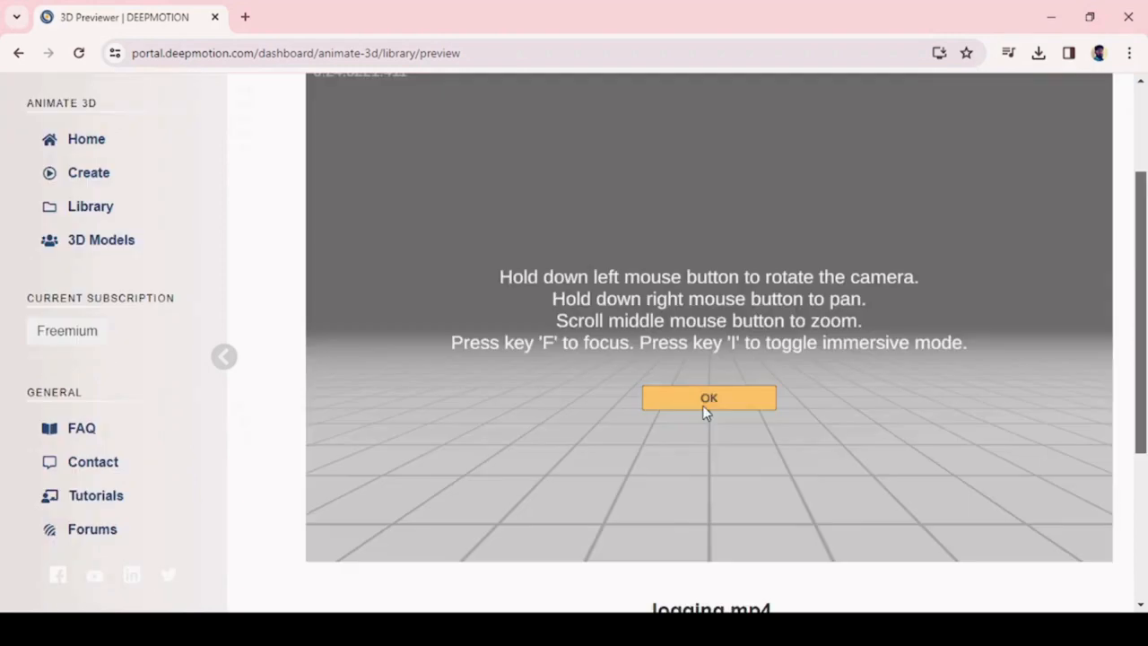
left_click(708, 397)
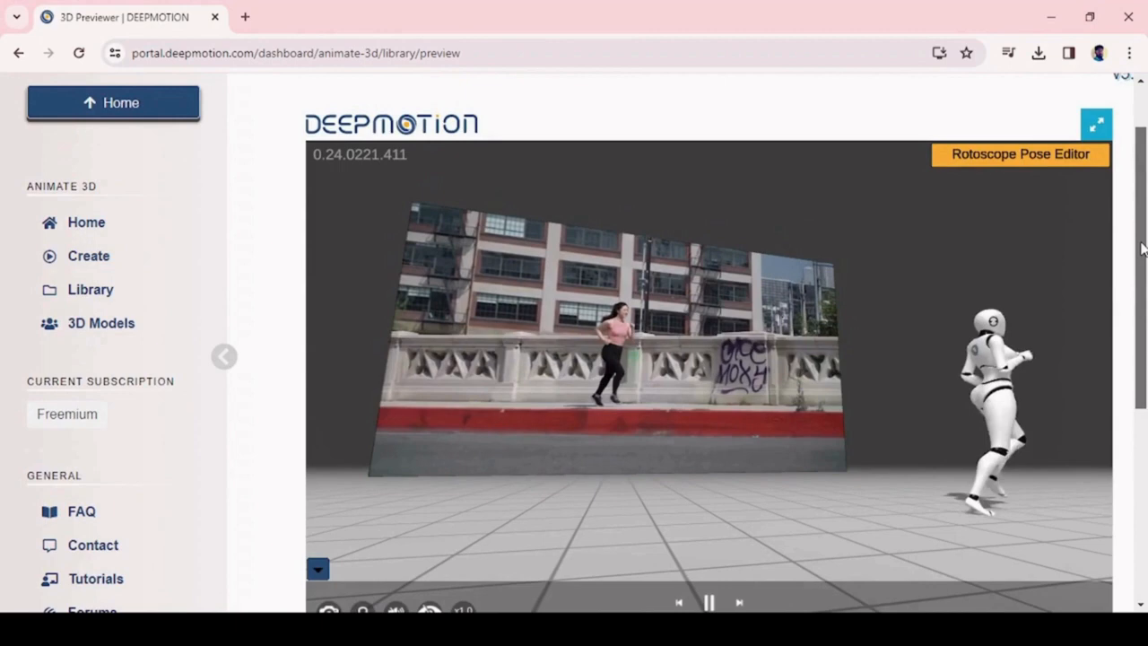
scroll("down", 3)
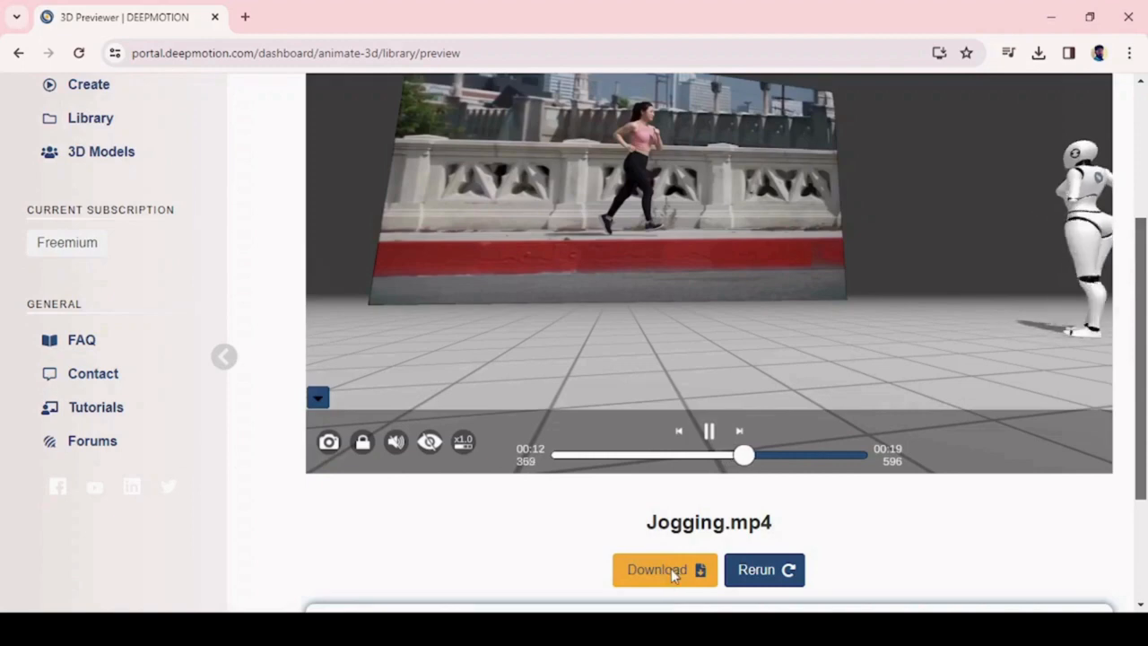
Download the Jogging animation in MP4 format.
left_click(663, 570)
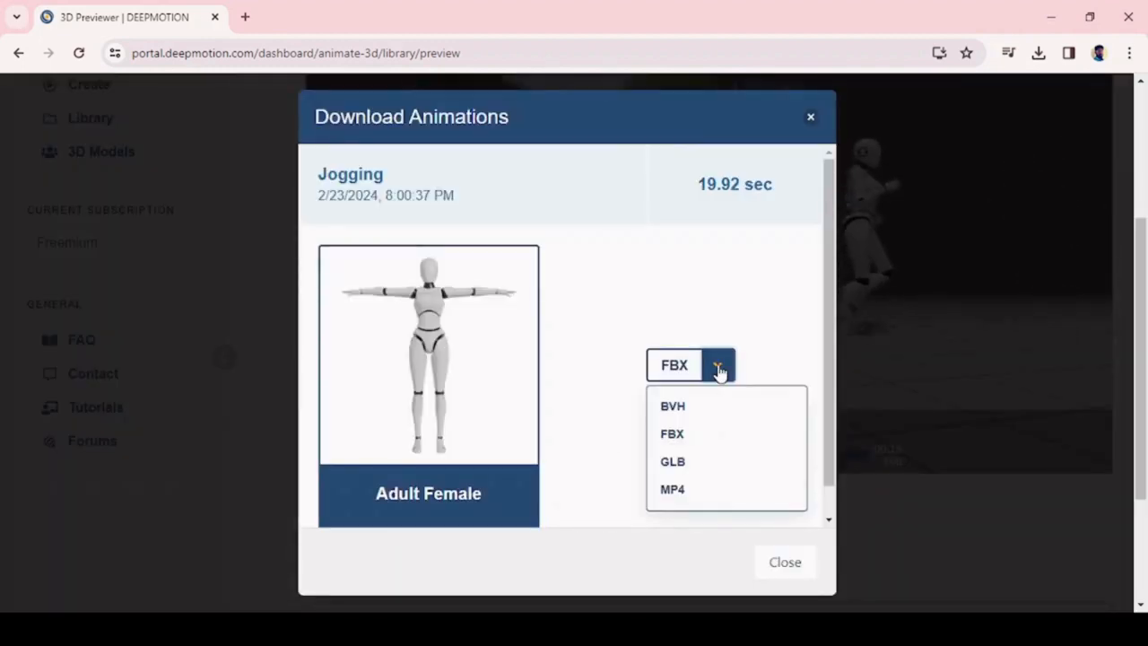
left_click(672, 489)
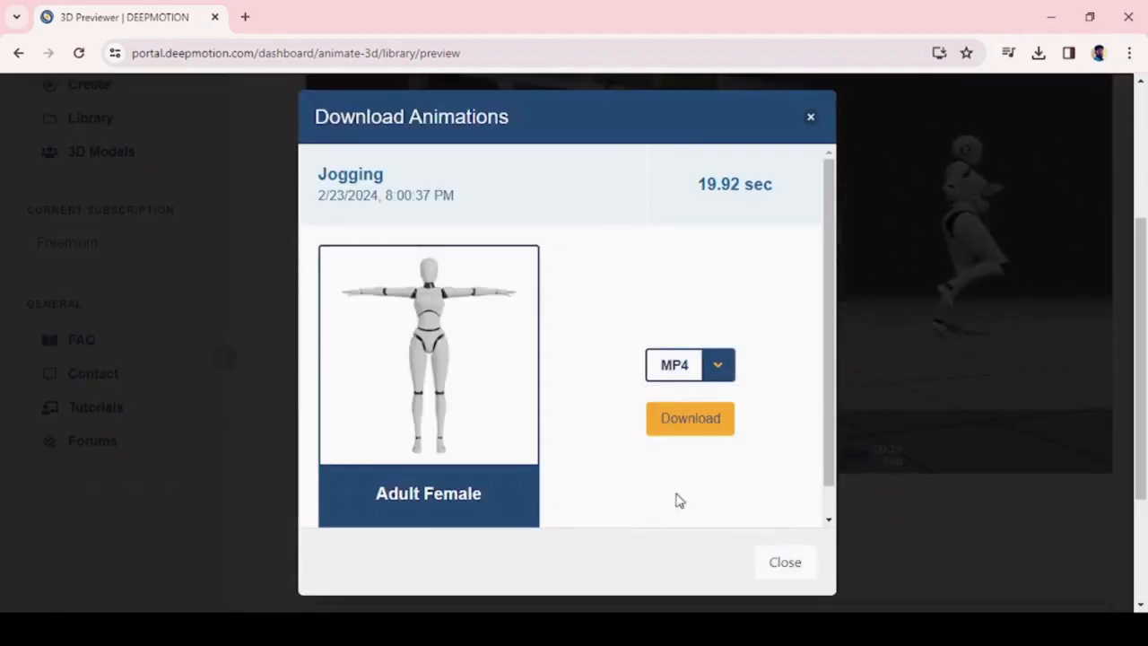
mouse_move(598, 414)
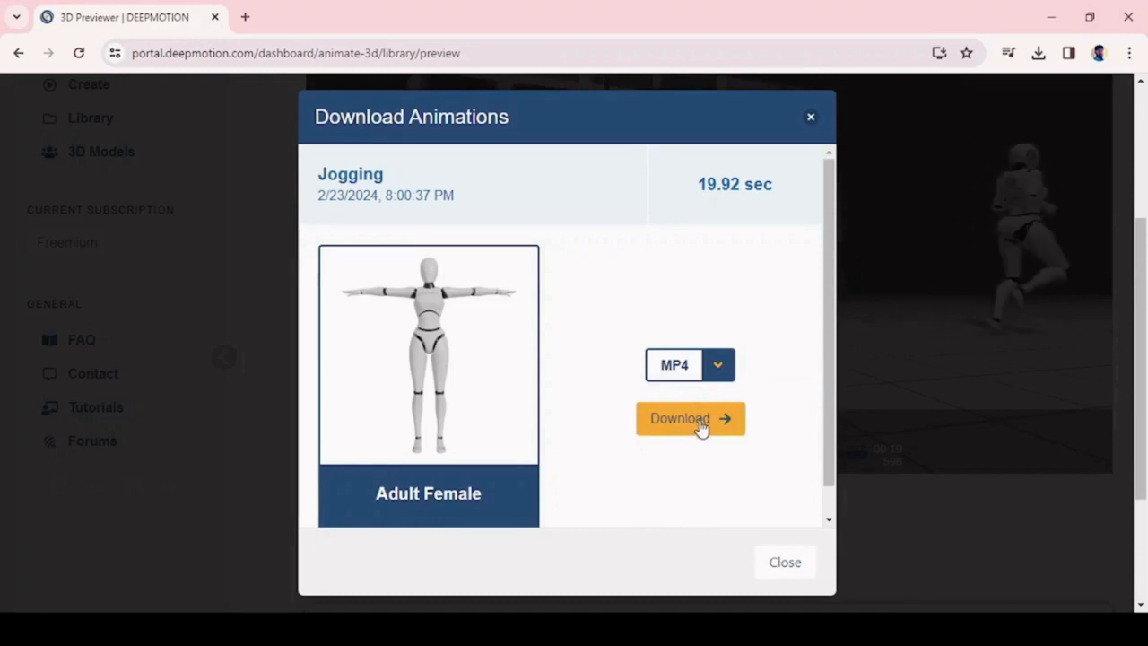
left_click(689, 418)
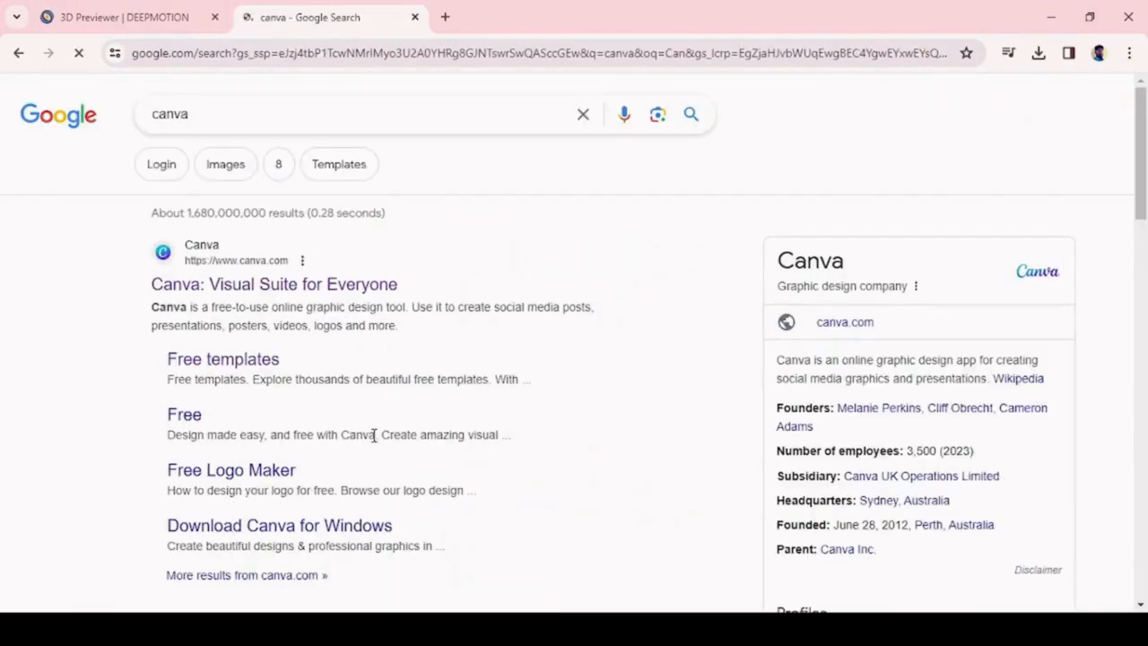
Open Canva, create a video design, and add the futuristic arch city clip.
left_click(273, 283)
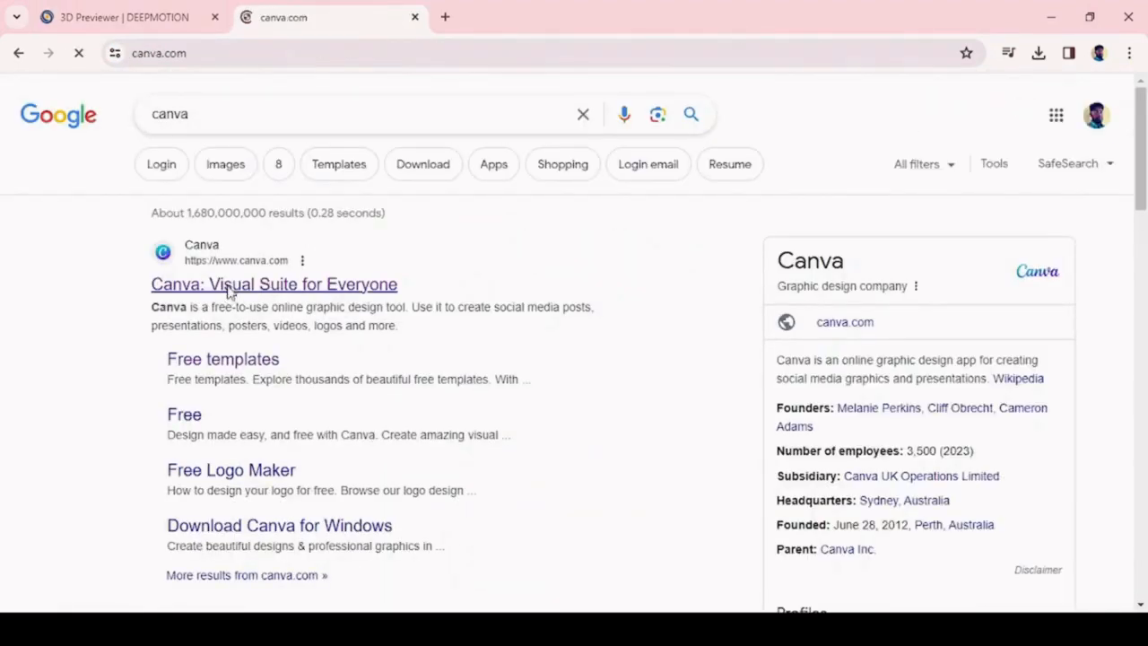
left_click(273, 283)
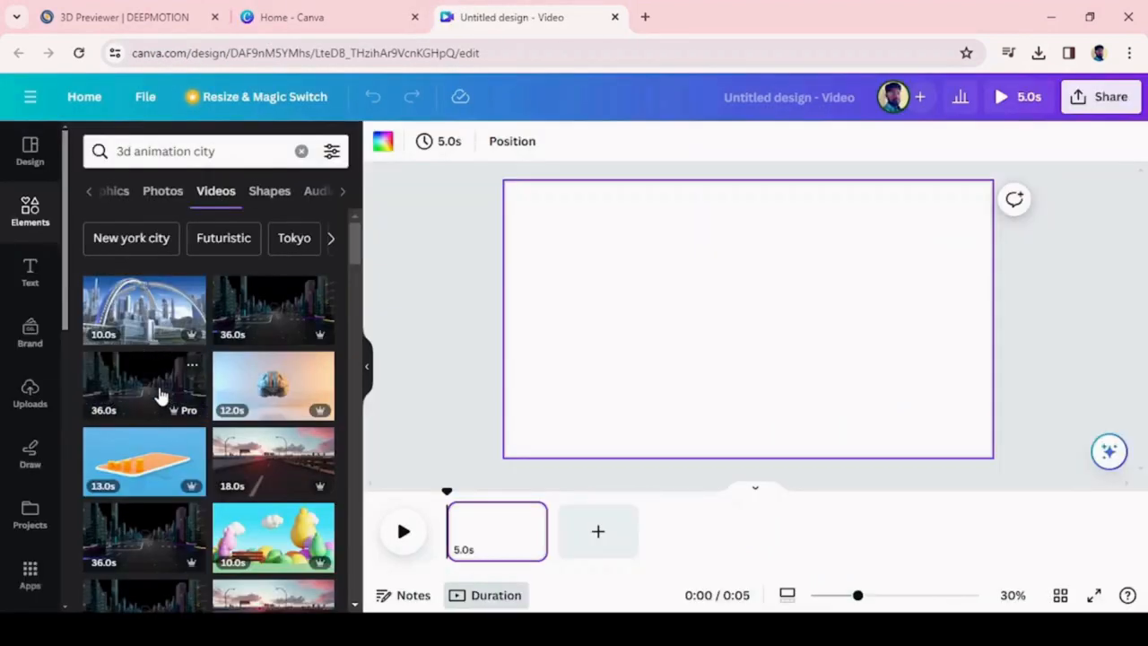
mouse_move(171, 311)
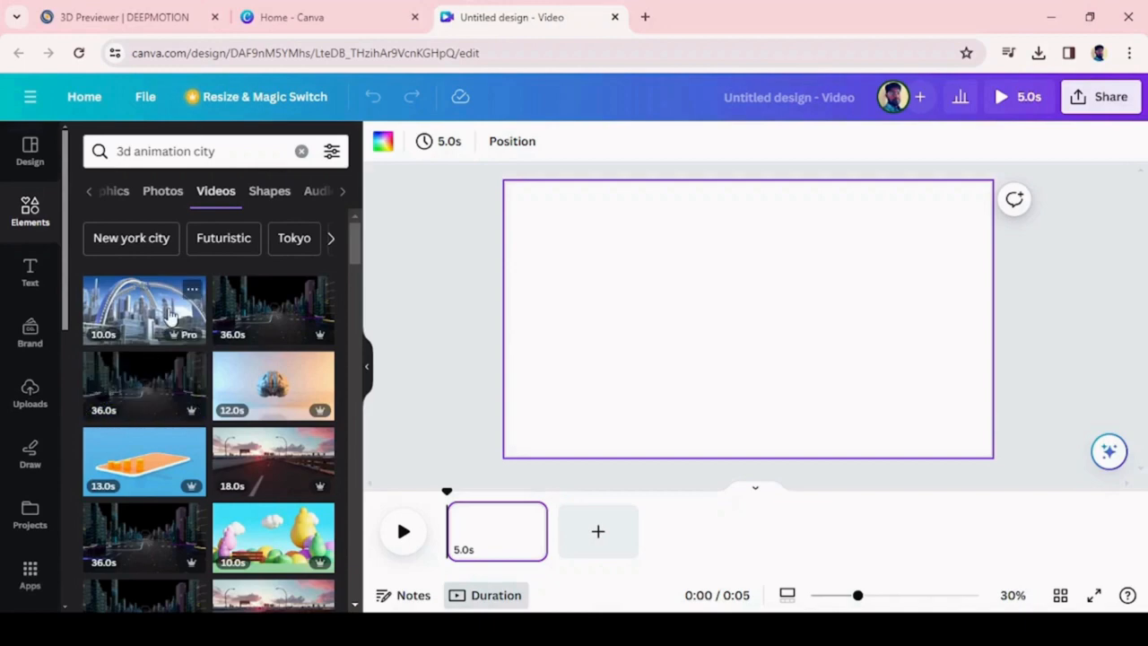
left_click(145, 310)
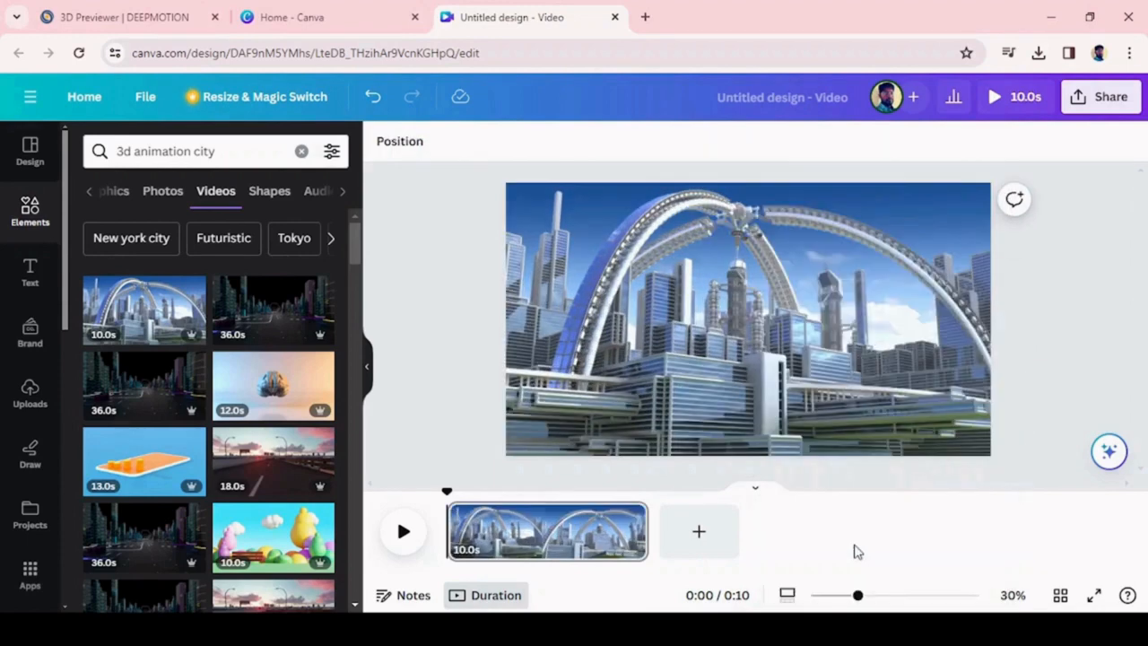
Add a second city clip as page two and set it as the background.
left_click(699, 530)
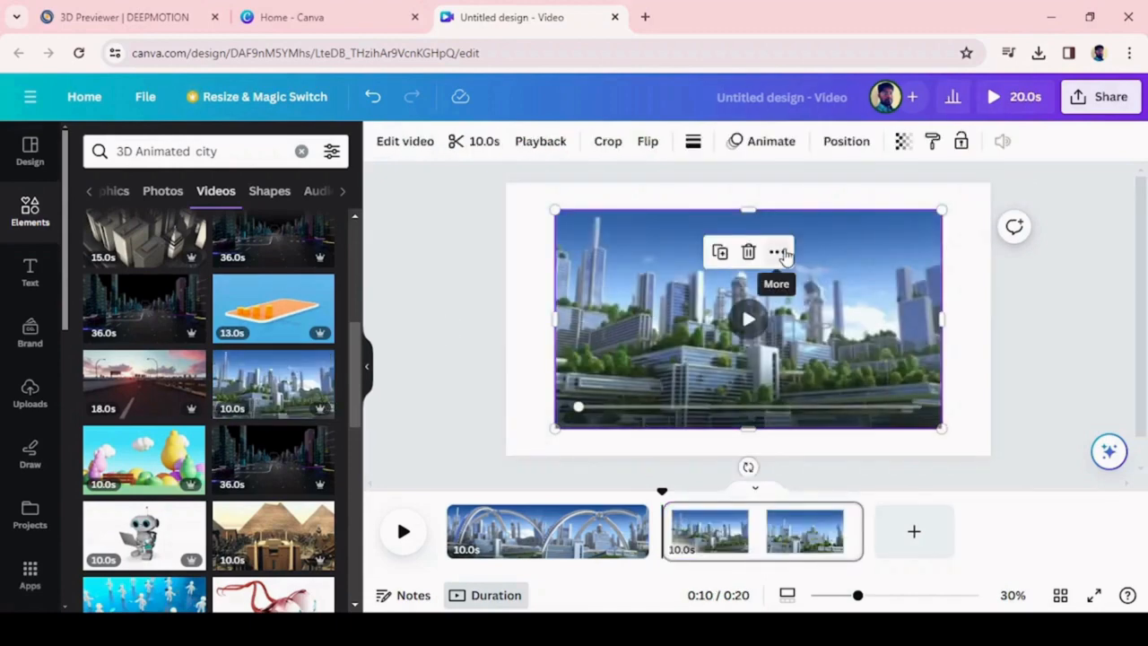
left_click(778, 251)
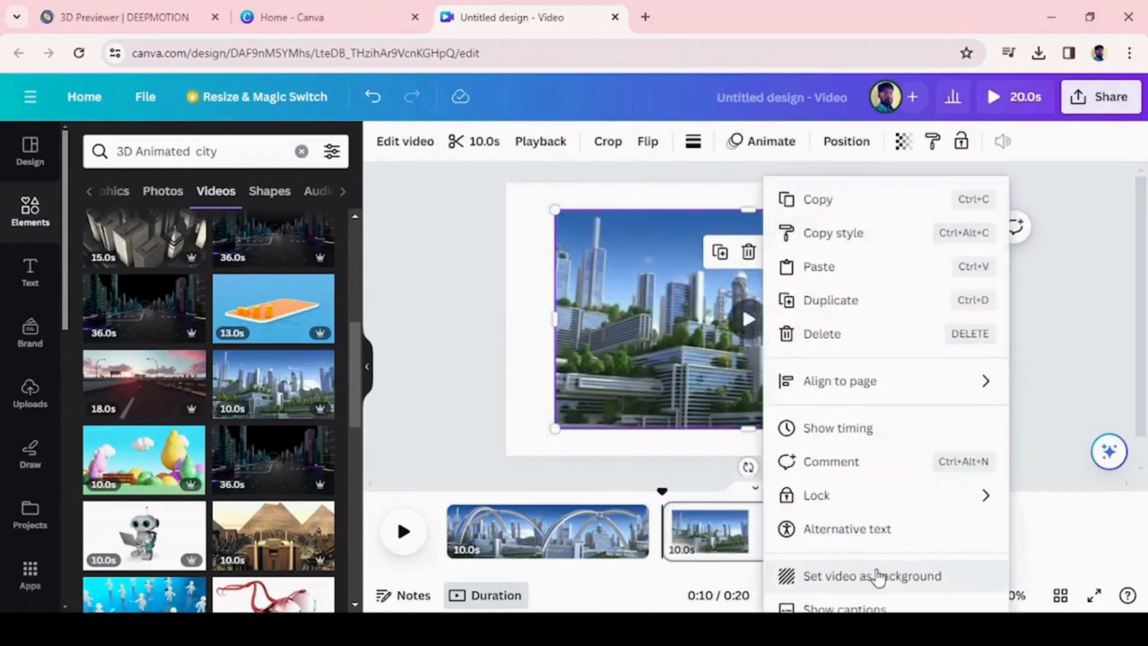
left_click(871, 575)
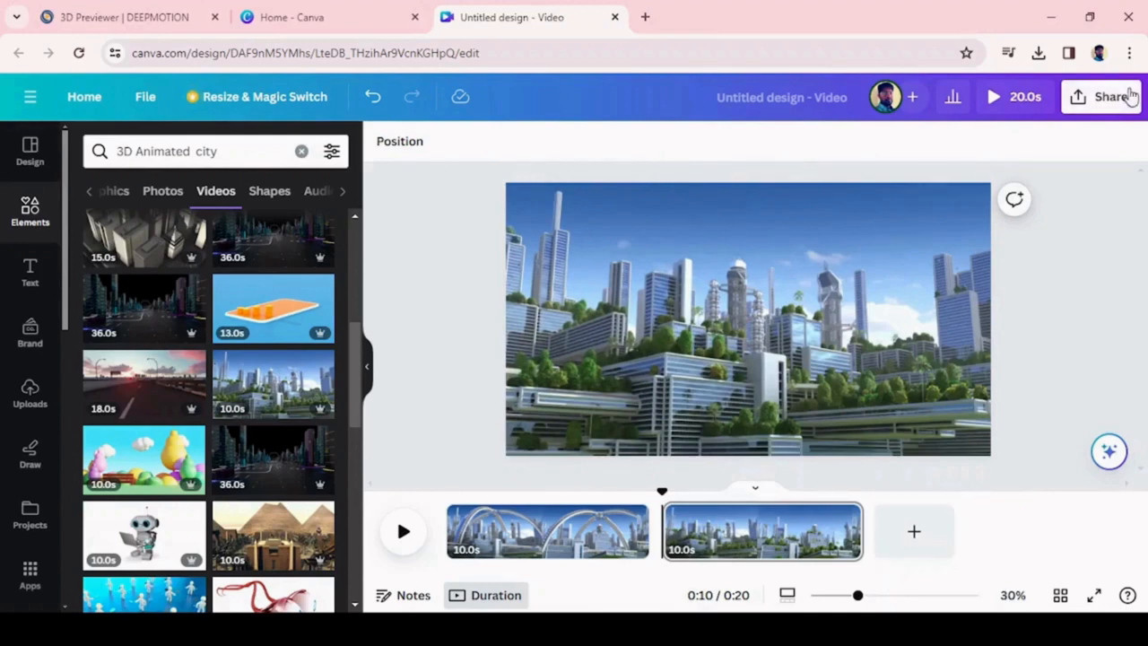
Download the two-page Canva design as an MP4 video.
left_click(1110, 95)
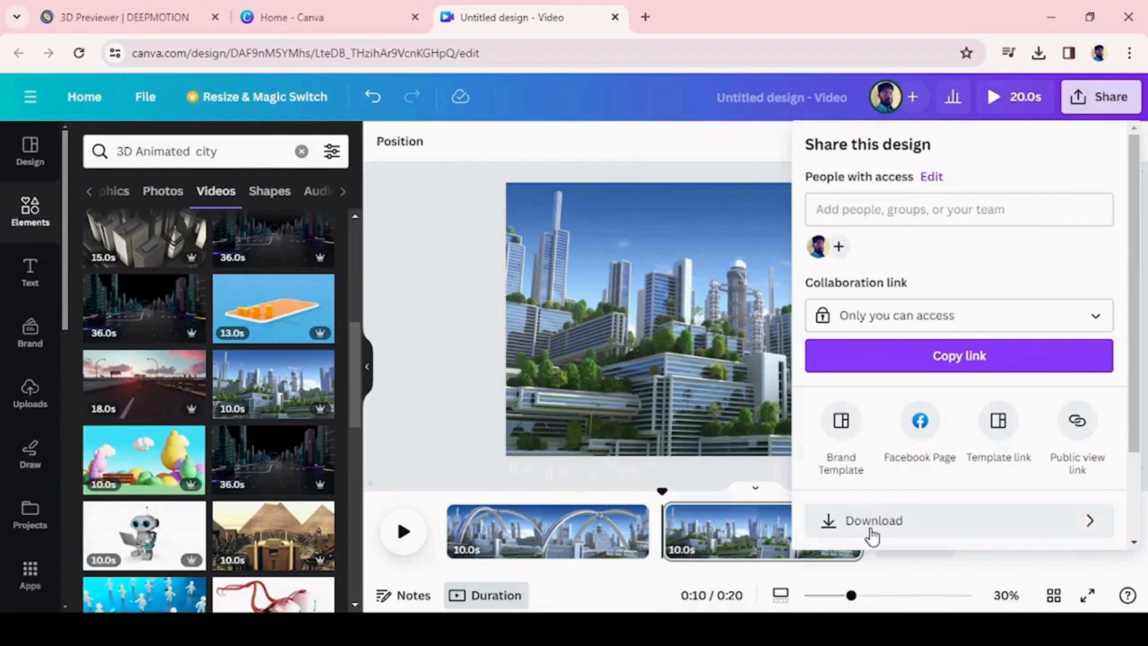
left_click(872, 520)
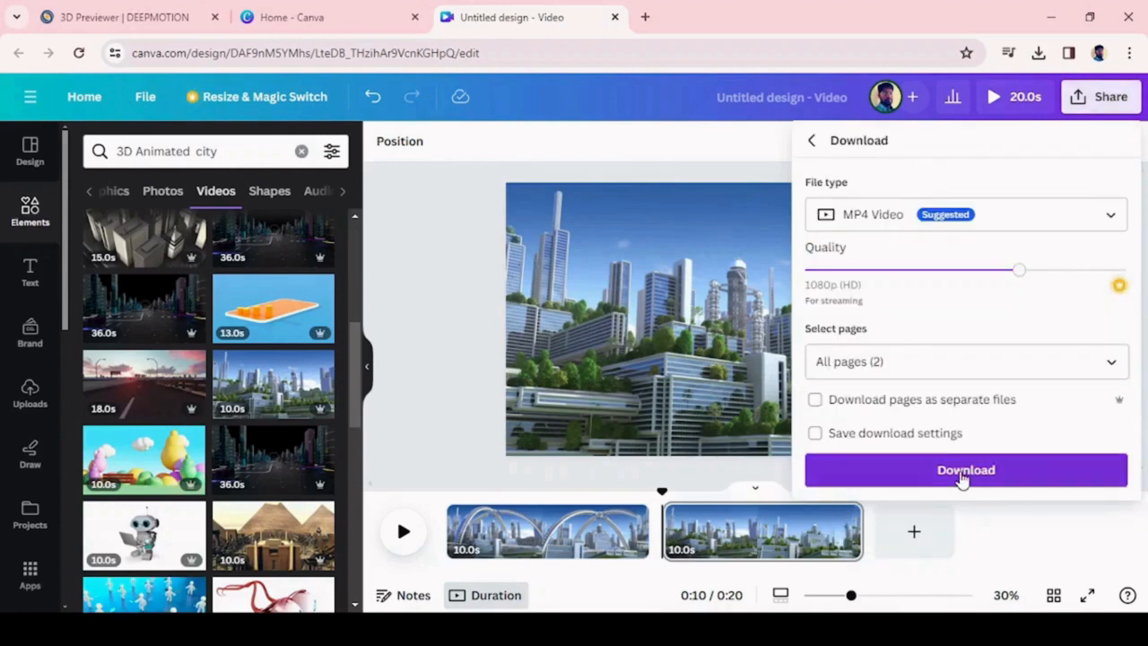
left_click(965, 469)
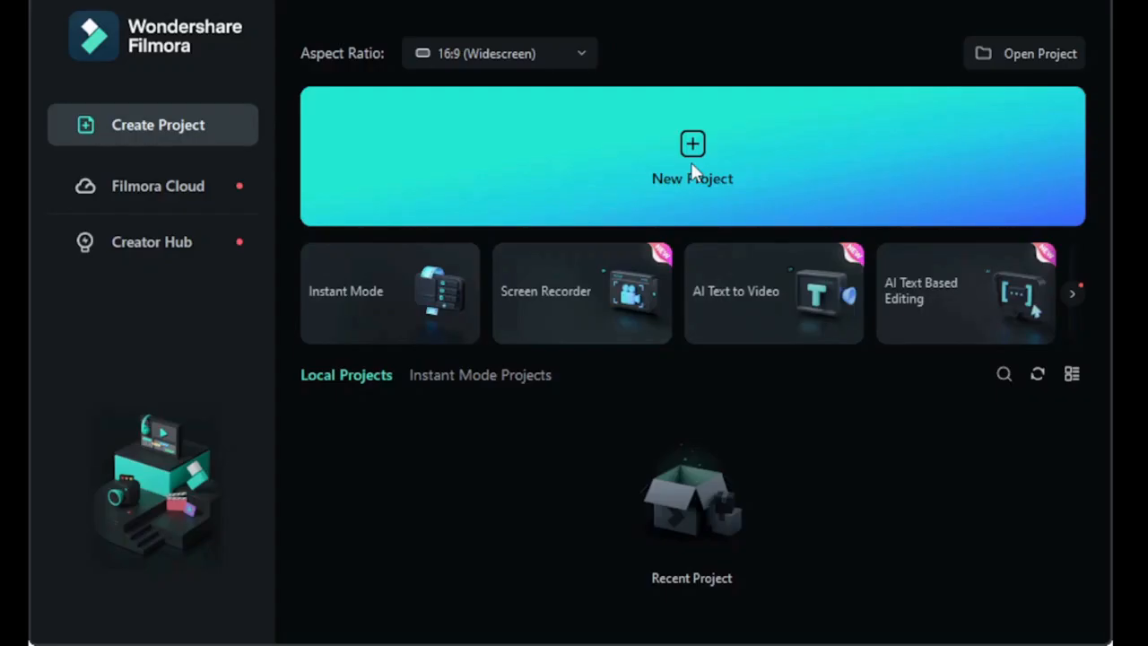
Create a new Filmora project.
left_click(692, 157)
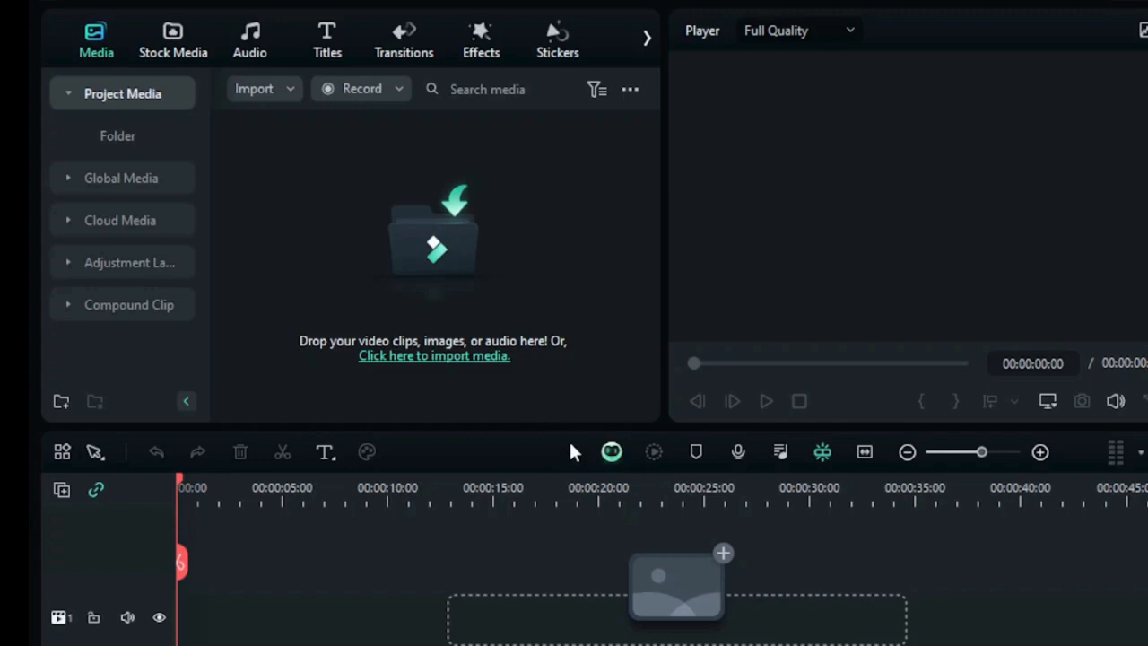
mouse_move(564, 378)
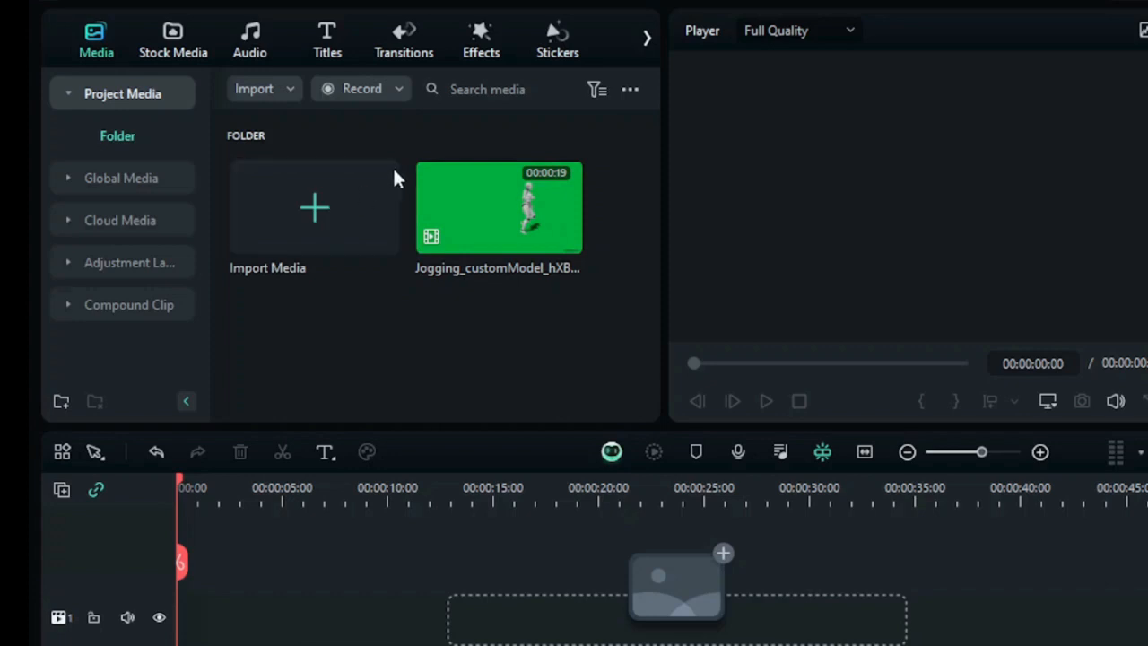
mouse_move(563, 452)
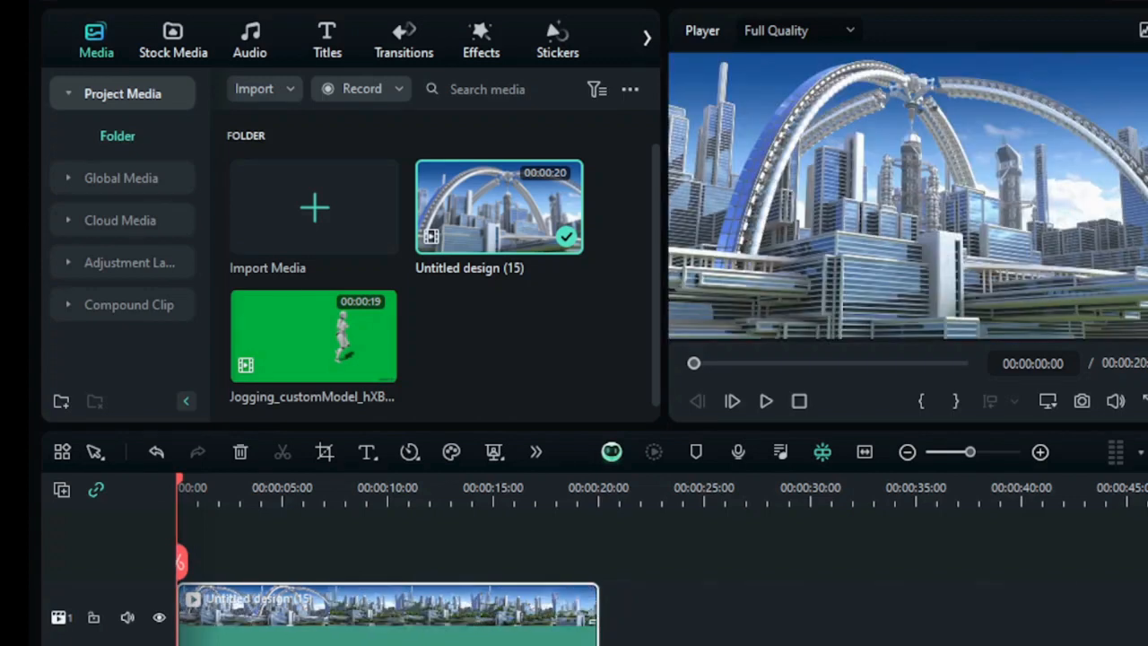
mouse_move(363, 340)
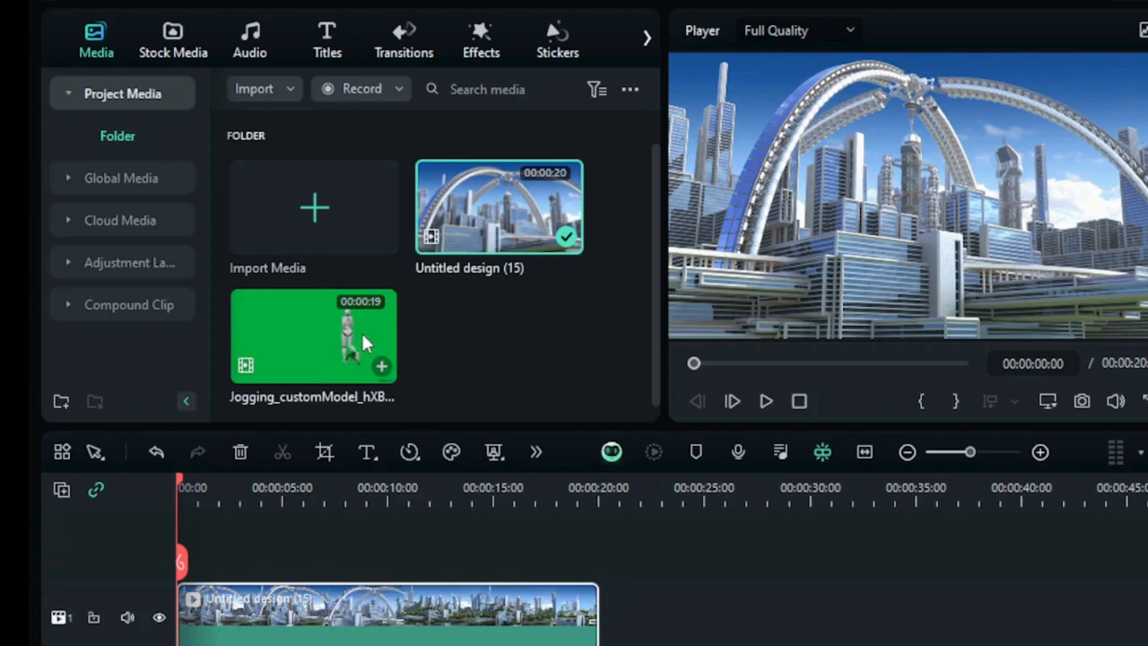
Drag the jogging green-screen clip onto the track above the city video.
left_click_drag(314, 337, 233, 542)
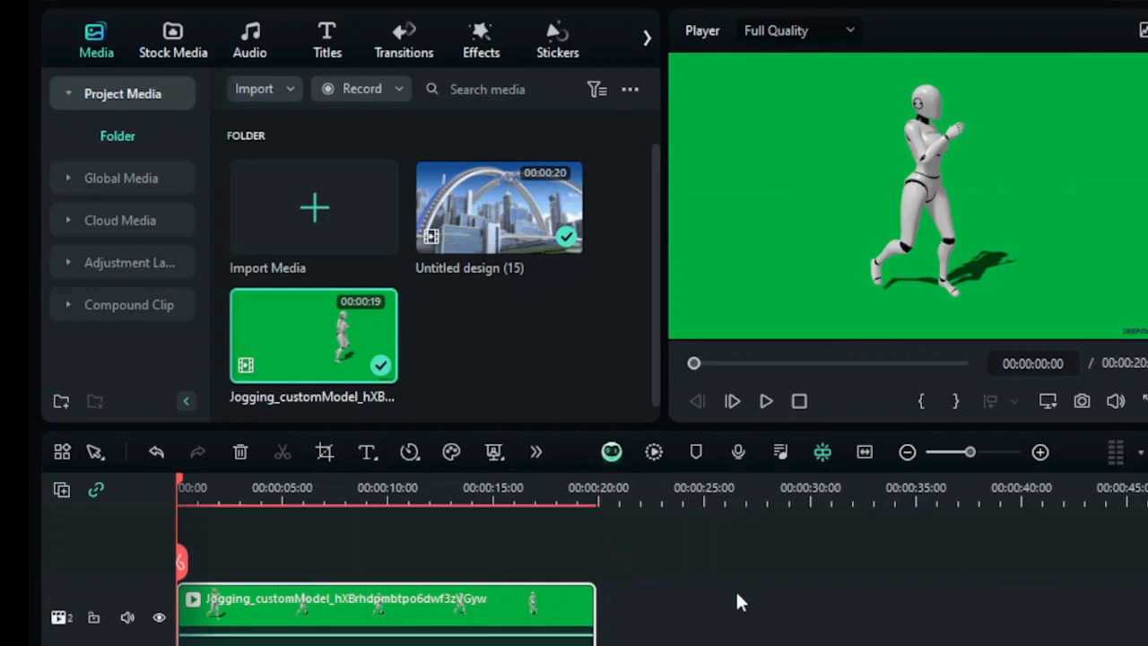
mouse_move(556, 466)
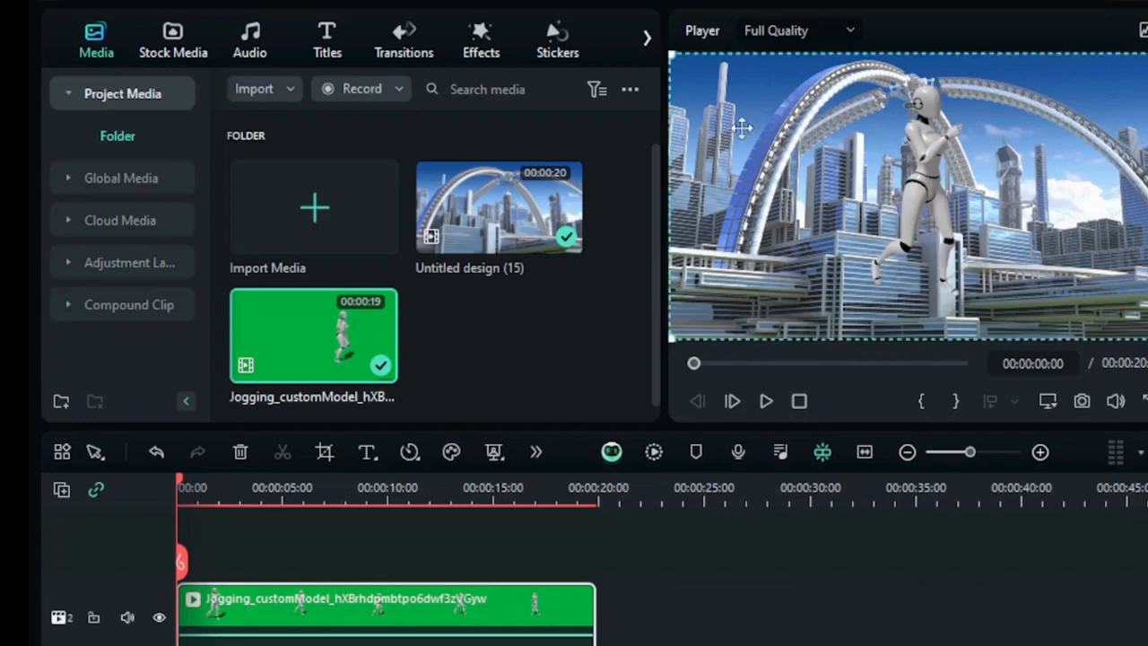
mouse_move(674, 60)
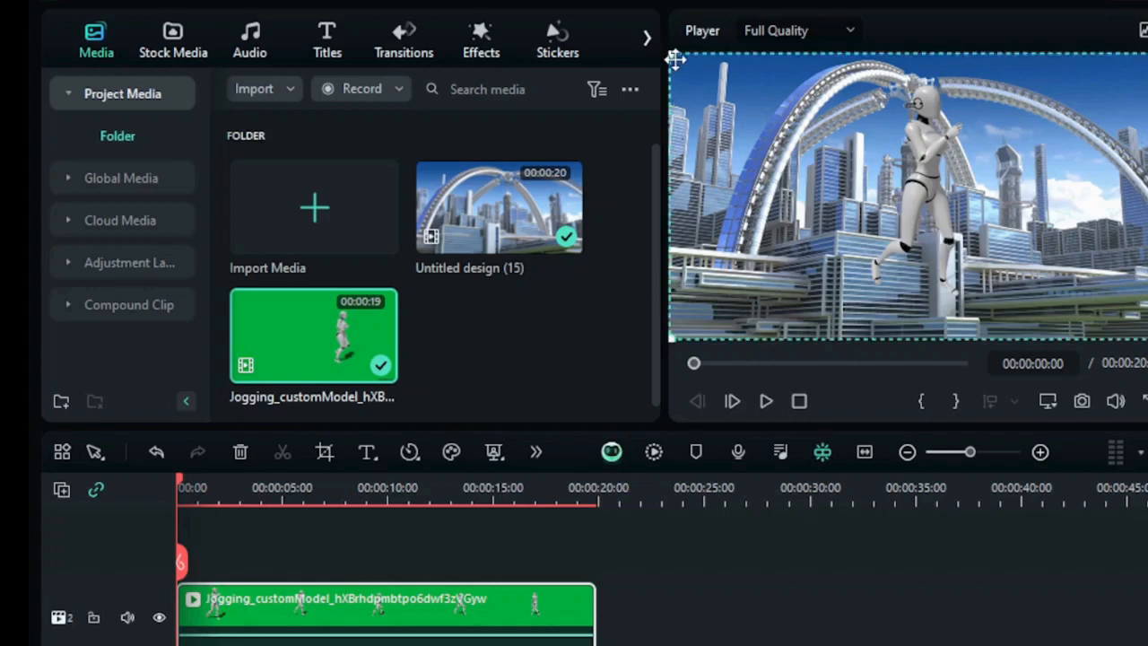